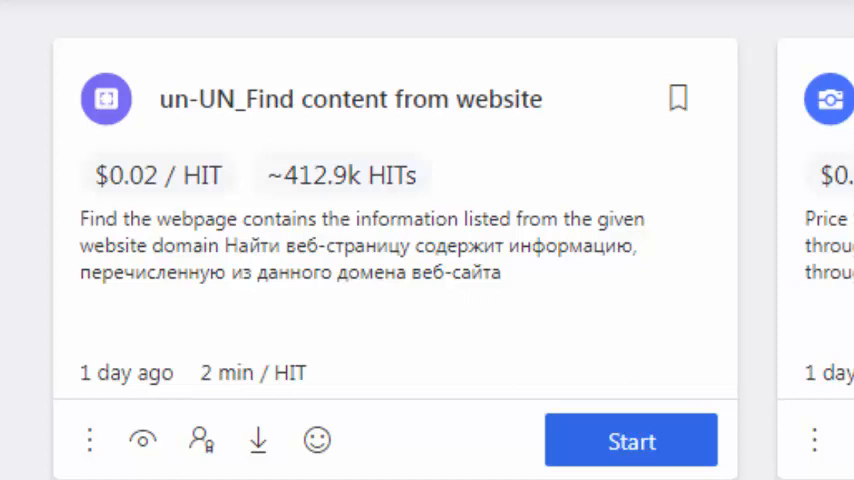
{"action": "mouse_move", "coordinate": [765, 217]}
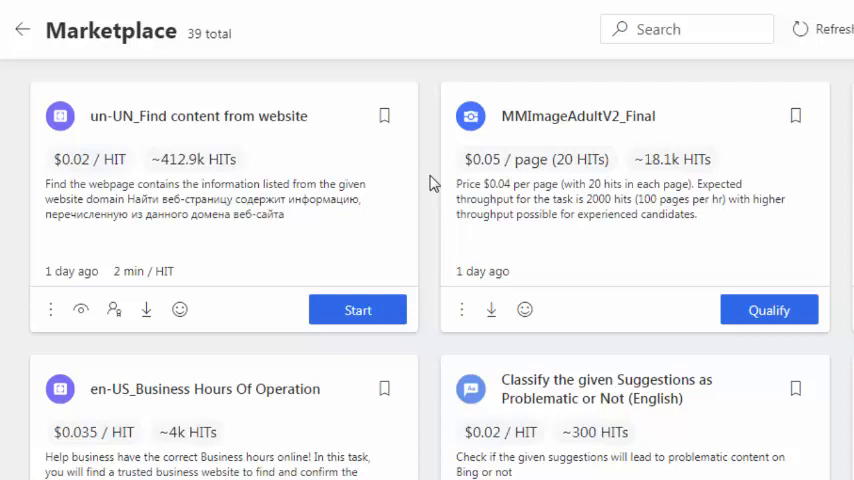
{"action": "mouse_move", "coordinate": [428, 231]}
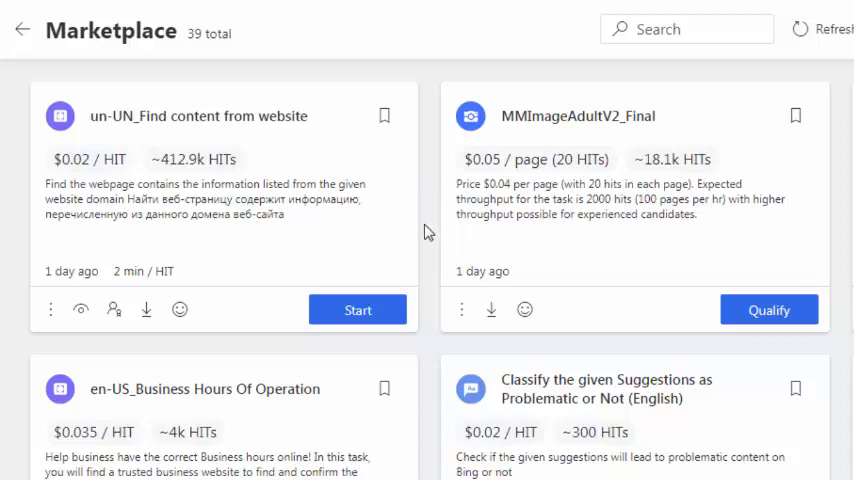
- Scroll through the guidelines PDF pages showing the find-content answer examples
{"action": "scroll", "scroll_direction": "down", "scroll_amount": 3}
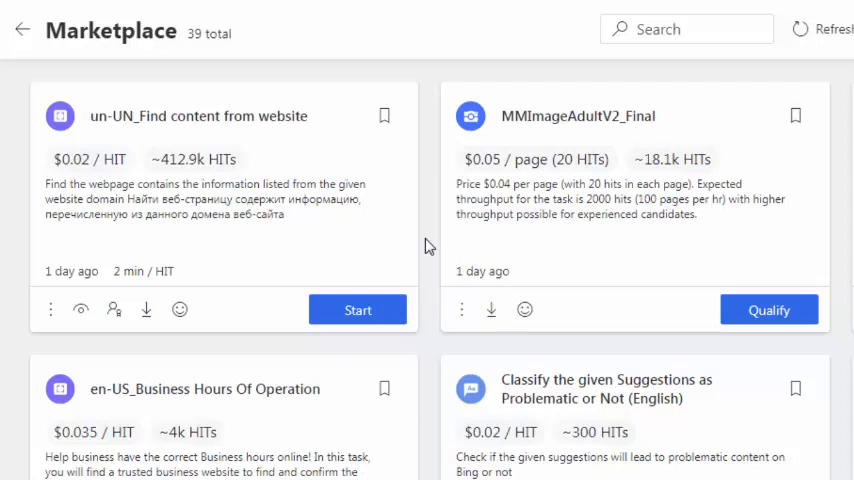
{"action": "mouse_move", "coordinate": [437, 248]}
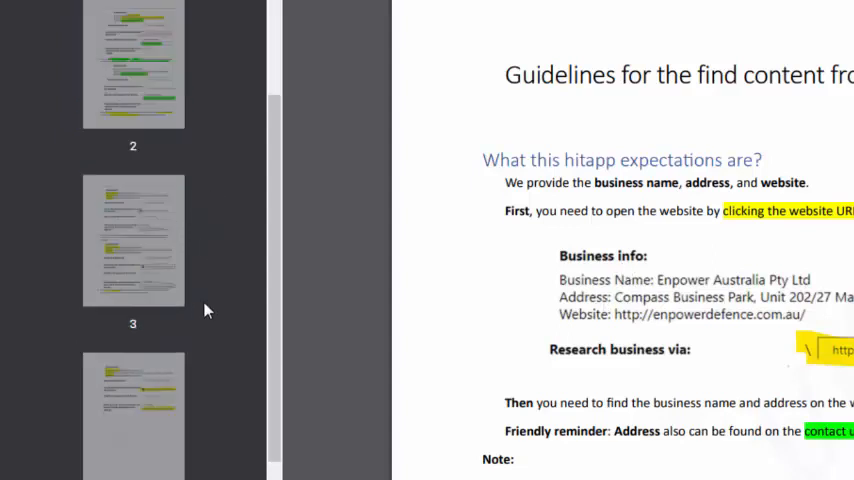
{"action": "scroll", "scroll_direction": "down", "scroll_amount": 3}
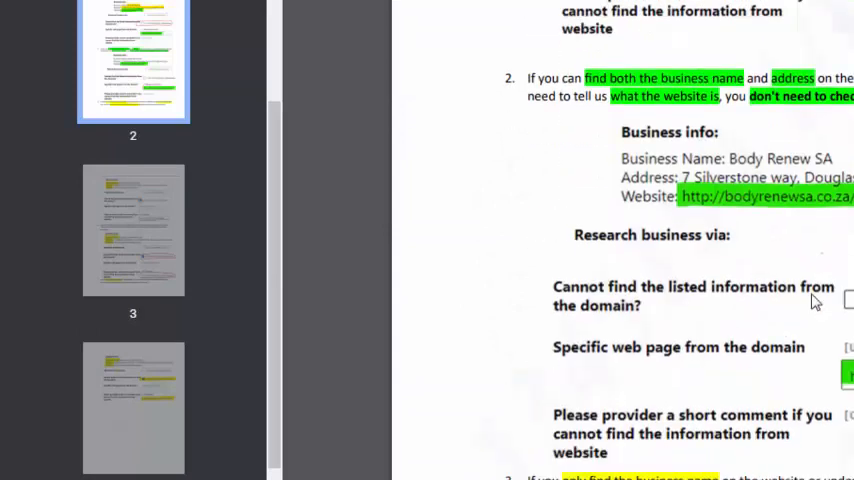
{"action": "scroll", "scroll_direction": "down", "scroll_amount": 3}
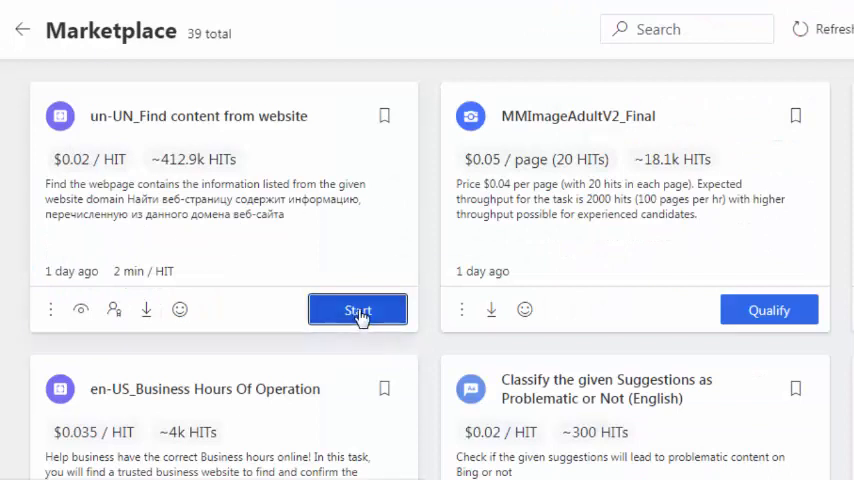
- Start the Monginis Bakery HIT, select its Arabic address, and visit the listed website
{"action": "left_click", "coordinate": [357, 309]}
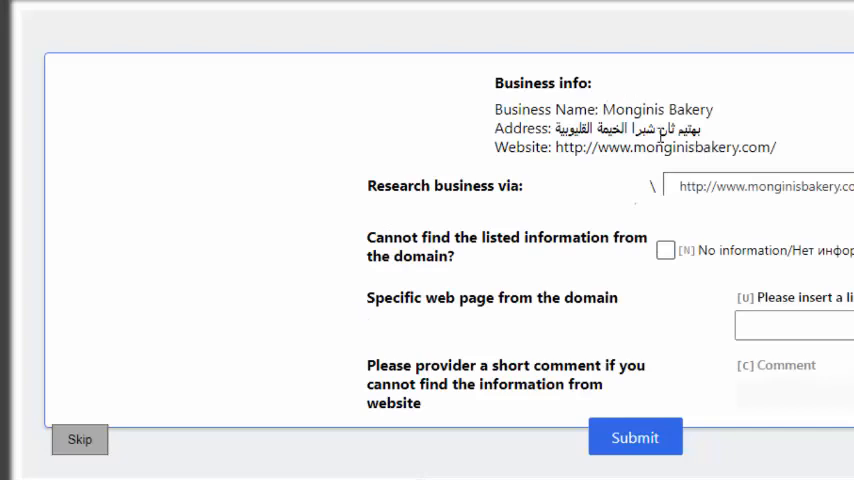
{"action": "double_click", "coordinate": [657, 109]}
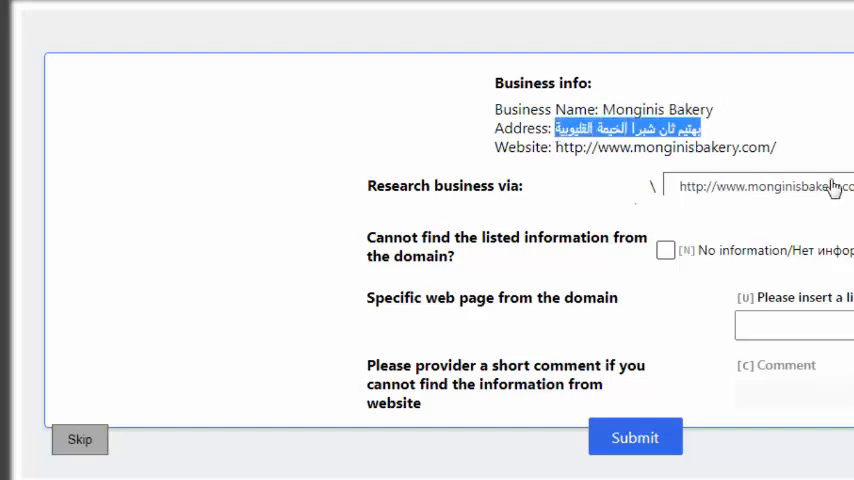
{"action": "left_click", "coordinate": [760, 186]}
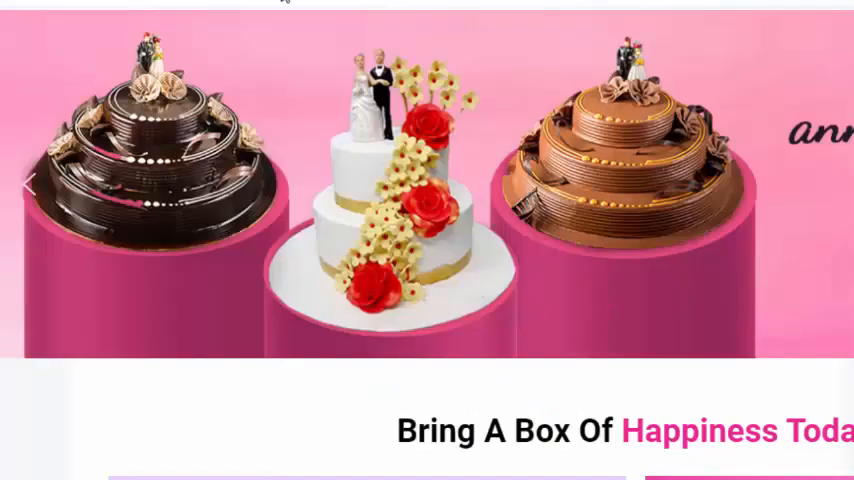
{"action": "scroll", "scroll_direction": "down", "scroll_amount": 3}
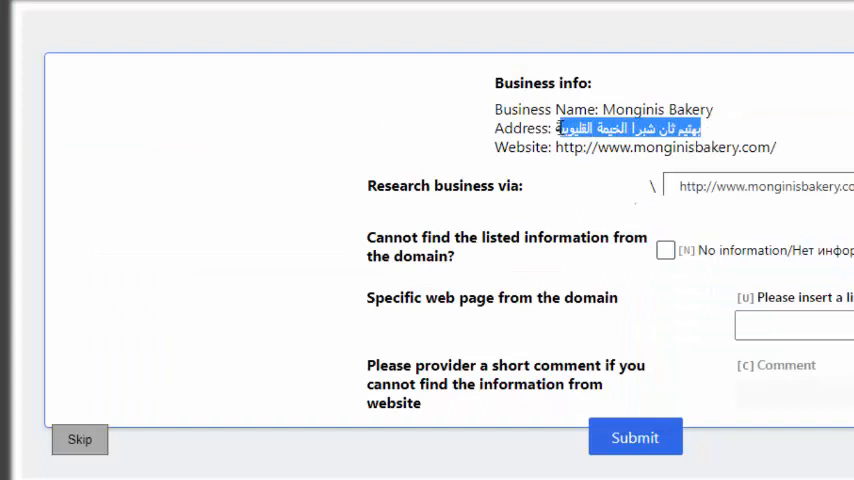
{"action": "right_click", "coordinate": [610, 127]}
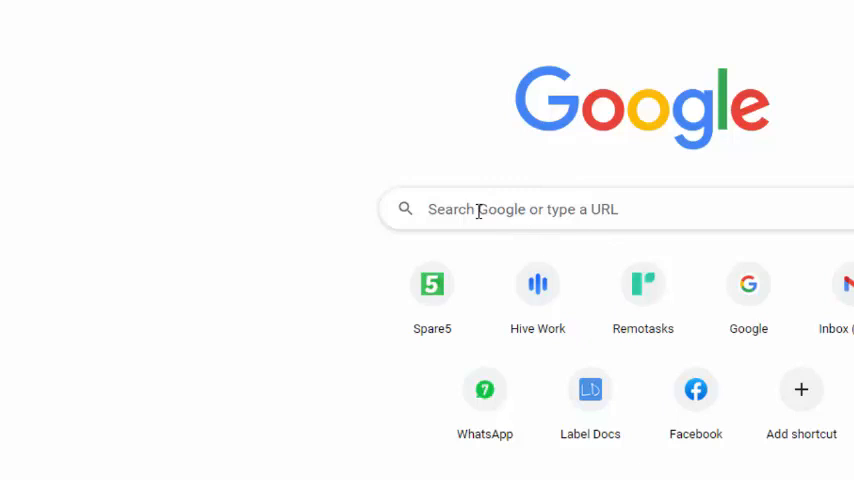
{"action": "mouse_move", "coordinate": [653, 57]}
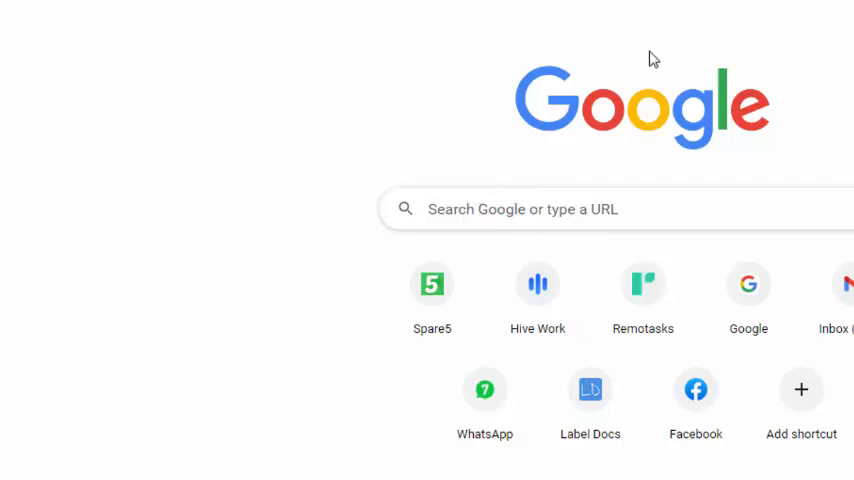
{"action": "mouse_move", "coordinate": [643, 290]}
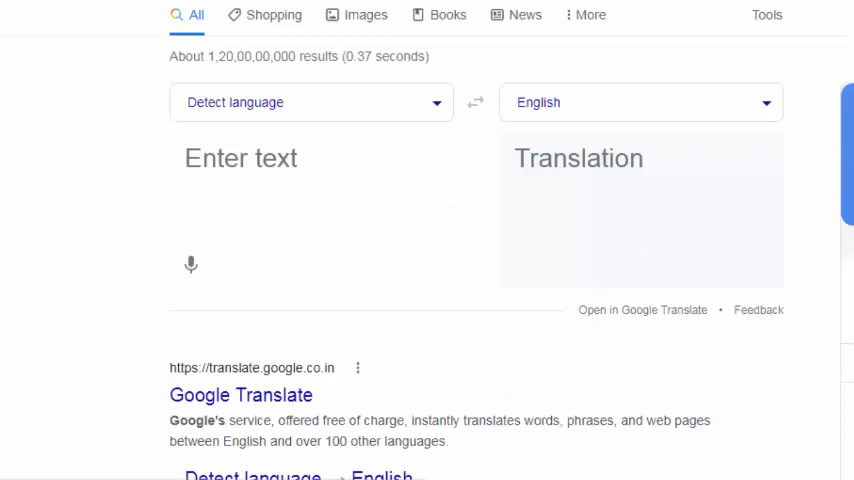
{"action": "mouse_move", "coordinate": [256, 186]}
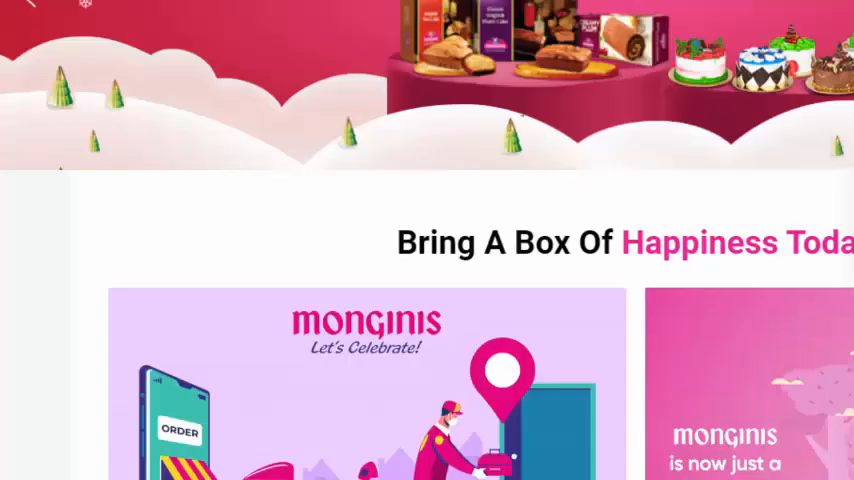
- Scroll down through the Monginis website homepage
{"action": "scroll", "scroll_direction": "down", "scroll_amount": 3}
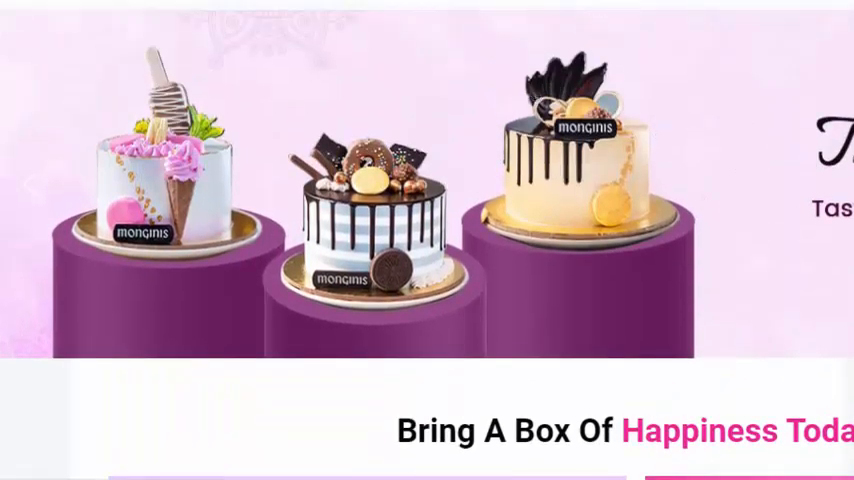
{"action": "scroll", "scroll_direction": "down", "scroll_amount": 3}
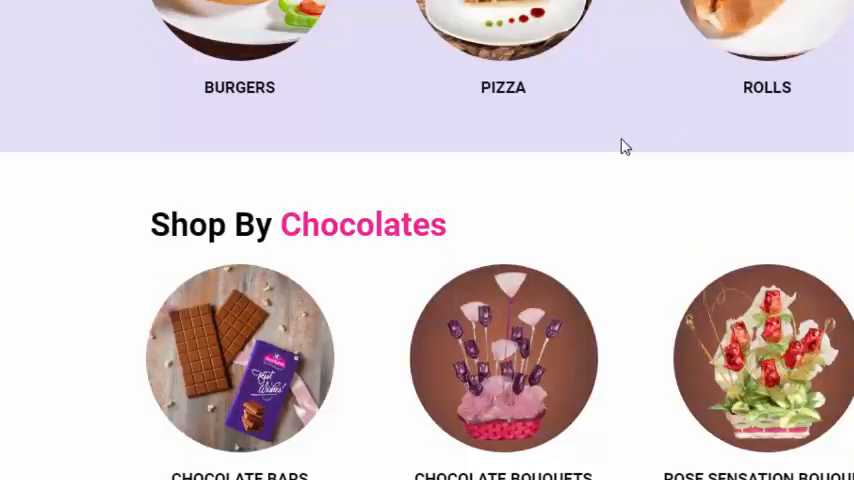
{"action": "scroll", "scroll_direction": "down", "scroll_amount": 3}
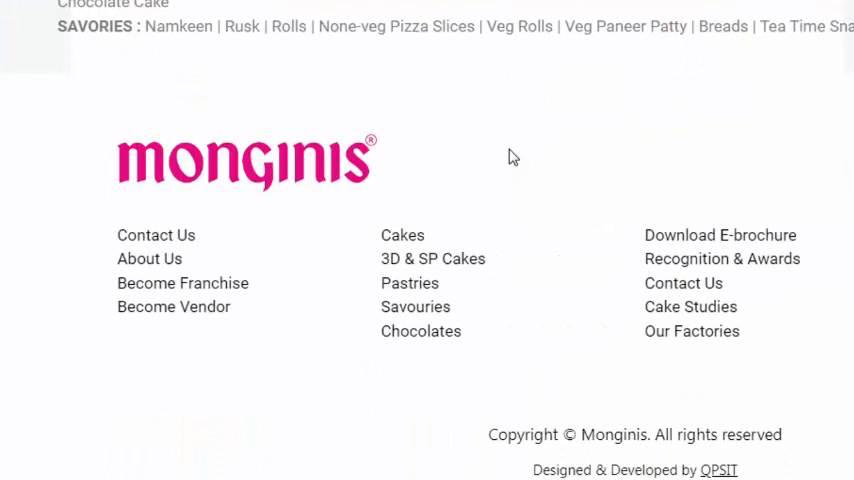
{"action": "mouse_move", "coordinate": [130, 242]}
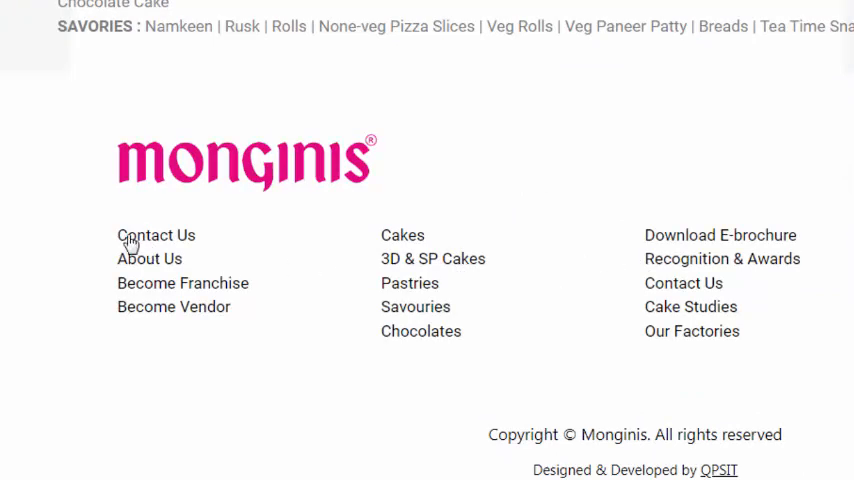
{"action": "mouse_move", "coordinate": [147, 248]}
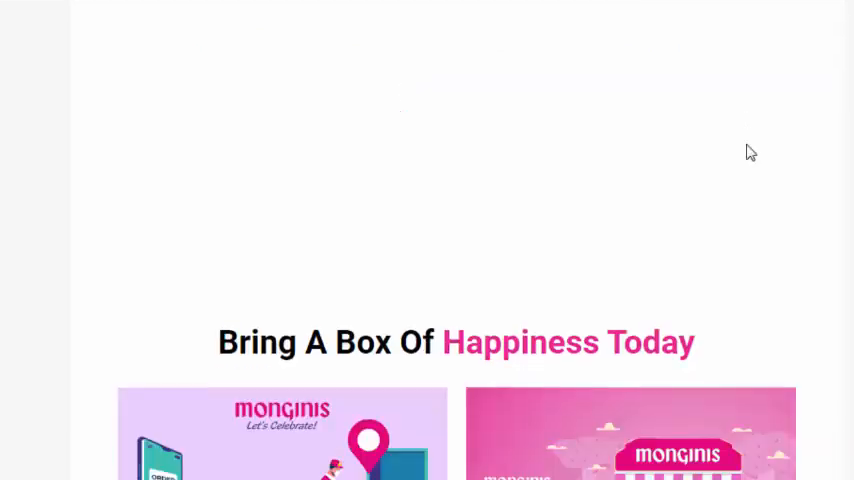
{"action": "scroll", "scroll_direction": "down", "scroll_amount": 3}
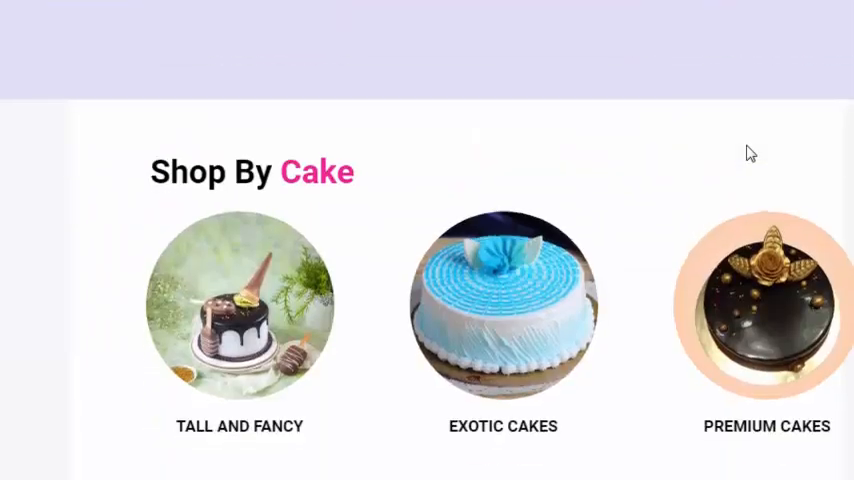
{"action": "scroll", "scroll_direction": "down", "scroll_amount": 3}
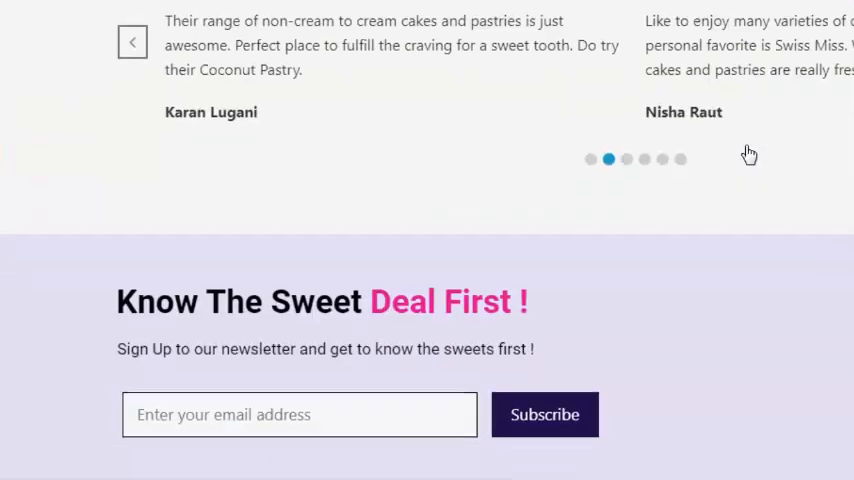
{"action": "scroll", "scroll_direction": "down", "scroll_amount": 3}
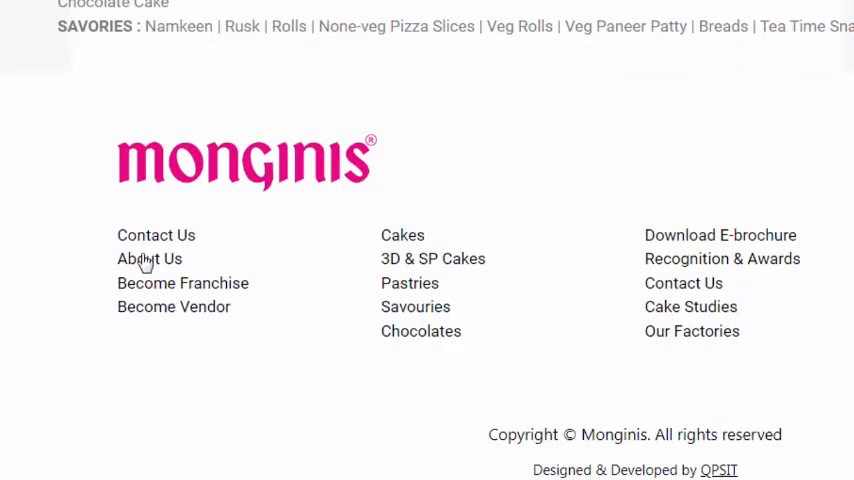
- Open the About Us page and scroll to the mission, core purpose and passion section
{"action": "left_click", "coordinate": [148, 258]}
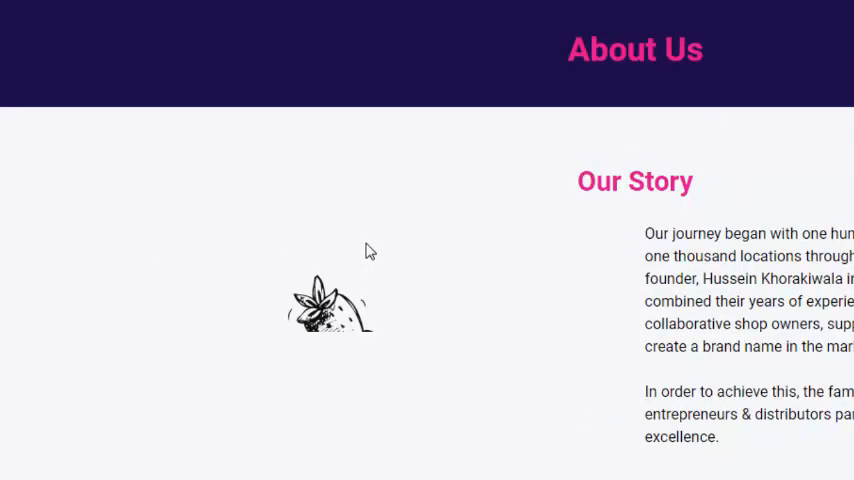
{"action": "scroll", "scroll_direction": "down", "scroll_amount": 3}
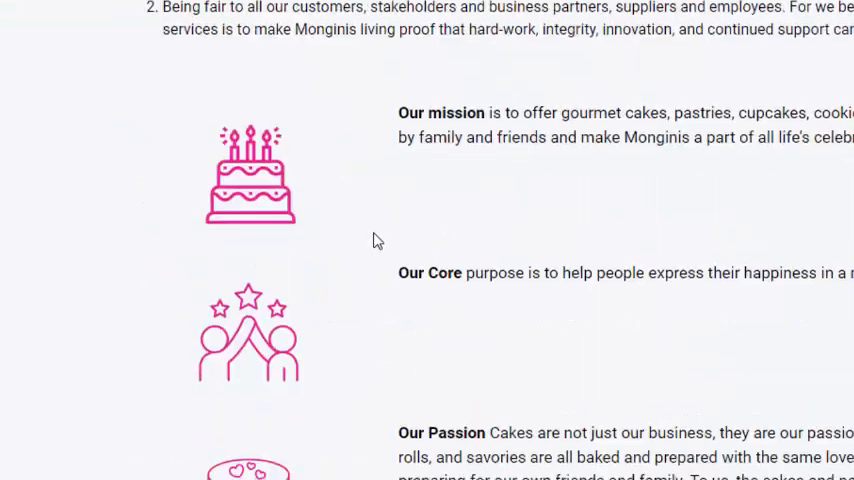
{"action": "scroll", "scroll_direction": "down", "scroll_amount": 3}
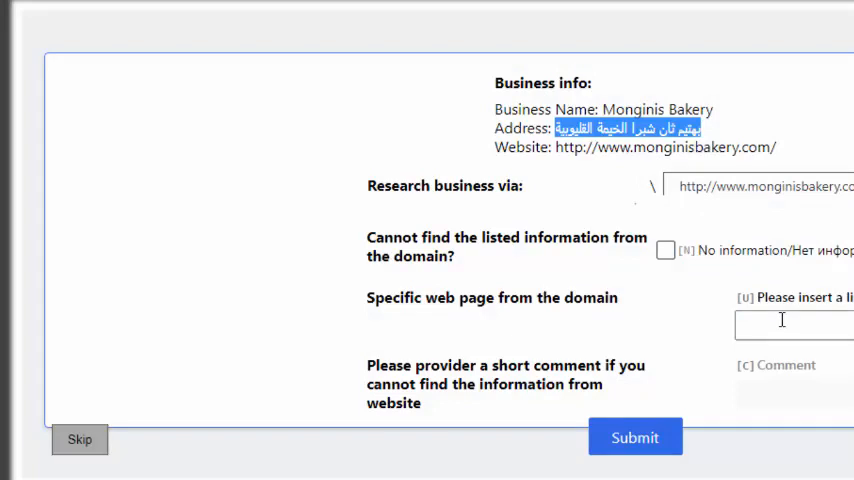
{"action": "mouse_move", "coordinate": [707, 277]}
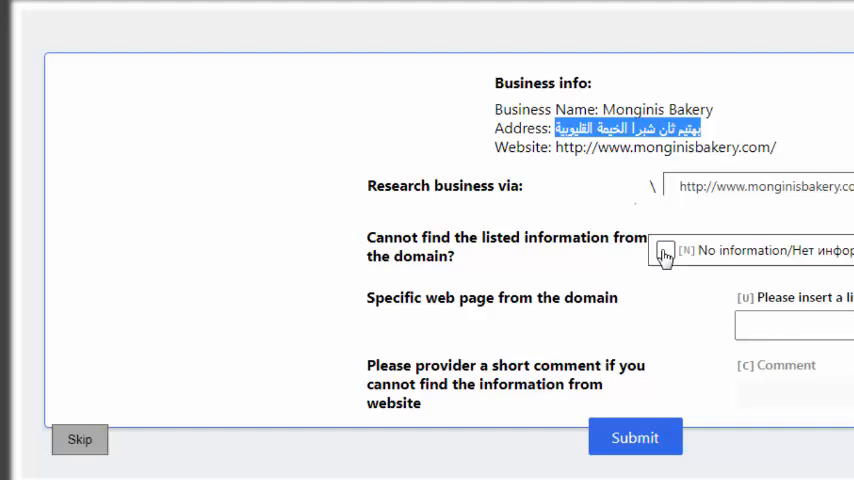
- Mark the Monginis HIT 'No information' with a business-name comment and submit it
{"action": "left_click", "coordinate": [665, 250]}
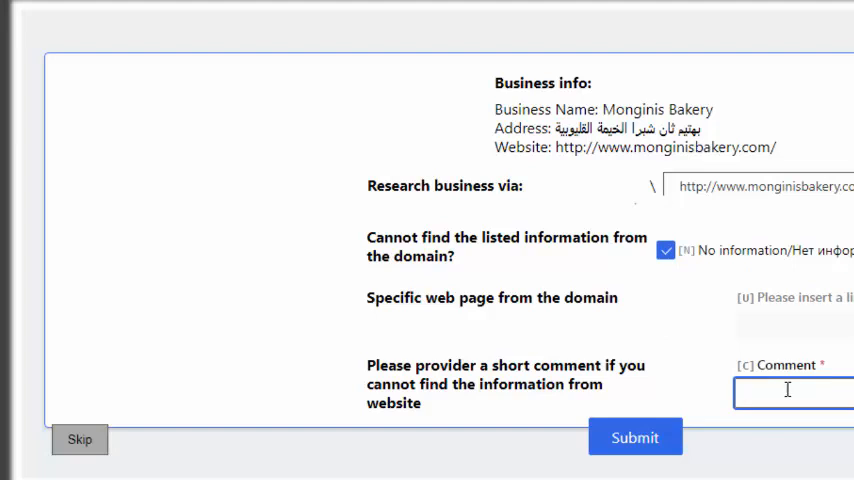
{"action": "type", "text": "Business name part"}
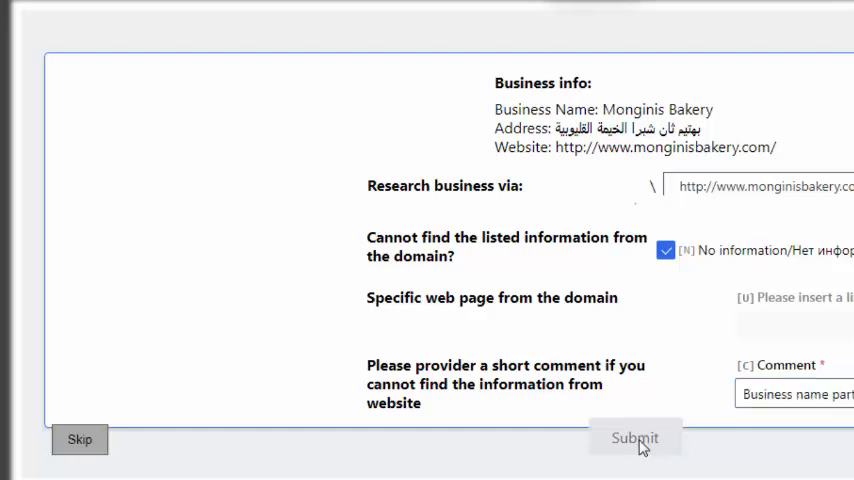
{"action": "left_click", "coordinate": [635, 438]}
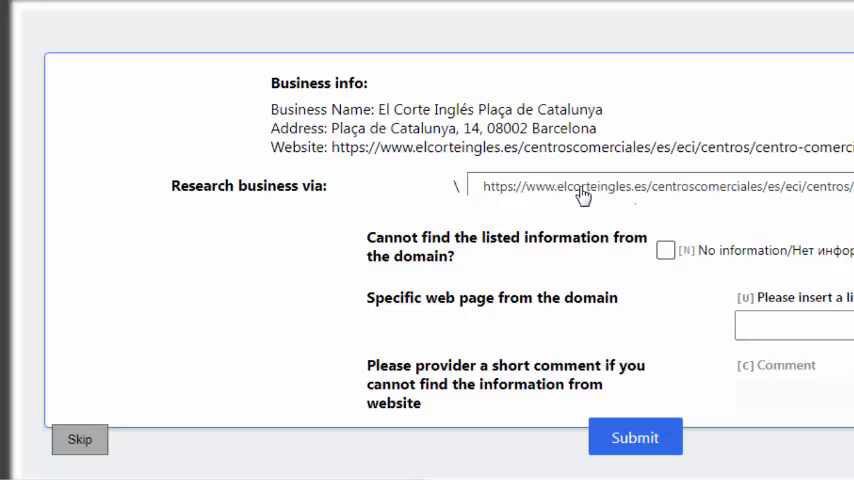
{"action": "mouse_move", "coordinate": [380, 115]}
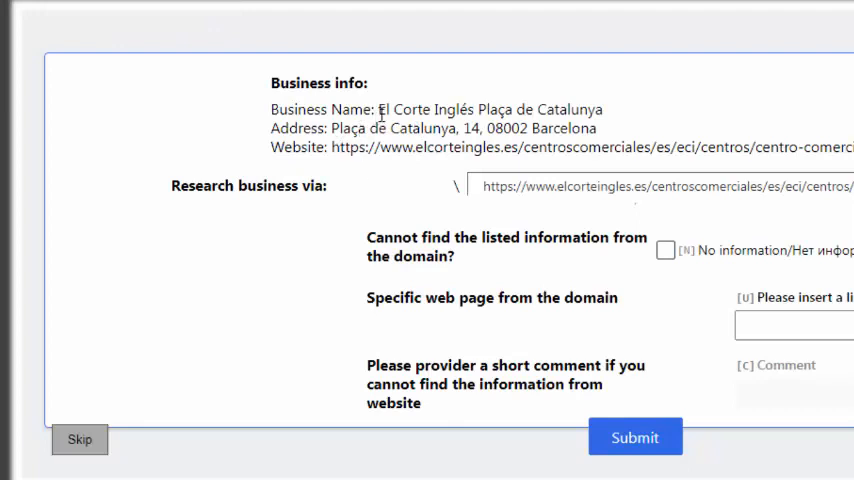
{"action": "left_click_drag", "start_coordinate": [378, 109], "coordinate": [570, 109]}
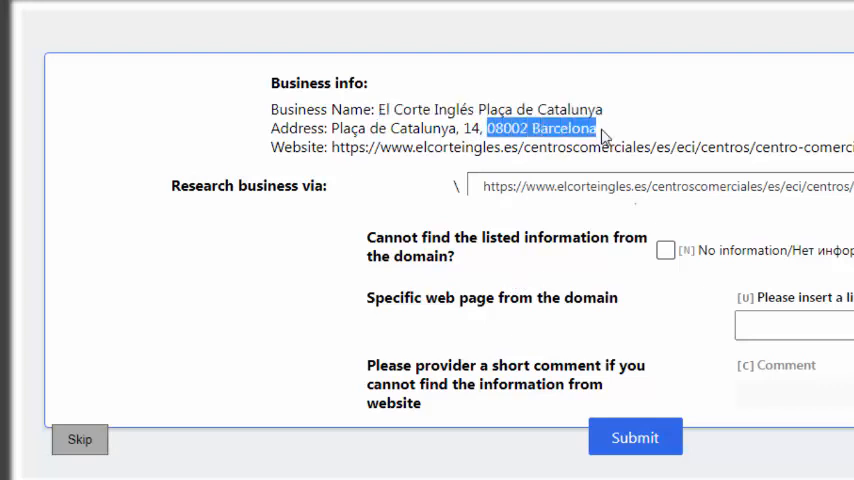
{"action": "mouse_move", "coordinate": [620, 175]}
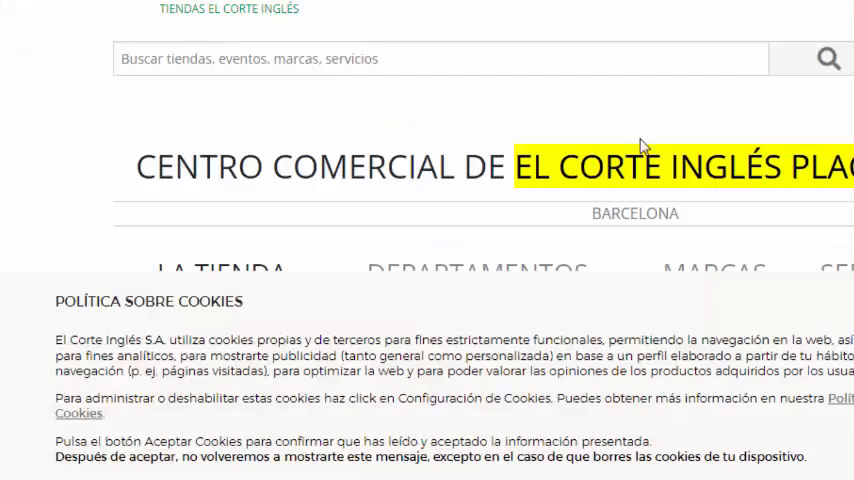
- Enter the Plaça de Catalunya store page URL in the link field and submit
{"action": "scroll", "scroll_direction": "down", "scroll_amount": 3}
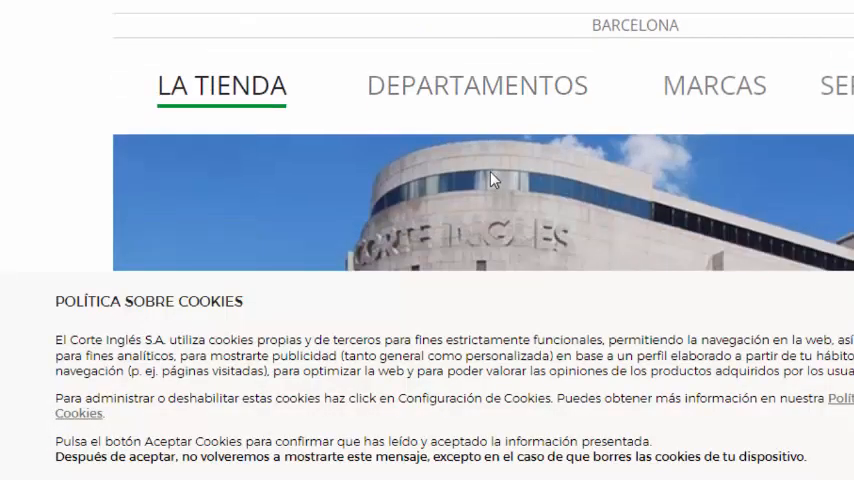
{"action": "scroll", "scroll_direction": "down", "scroll_amount": 3}
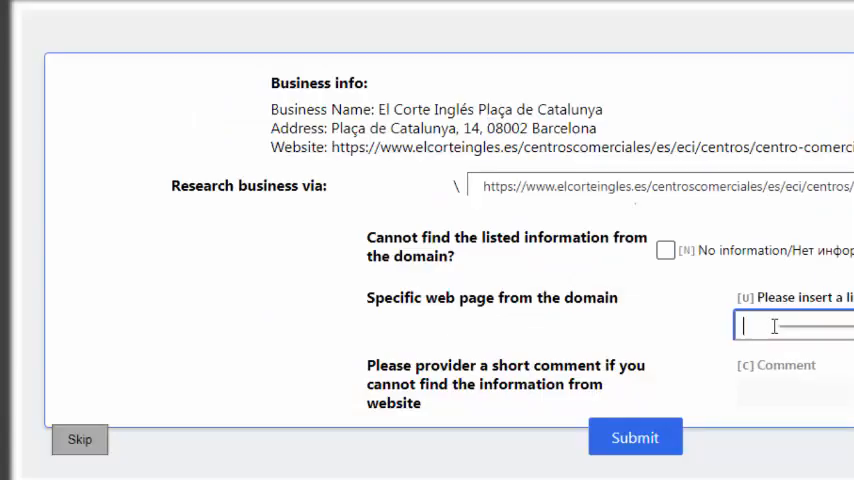
{"action": "type", "text": "nercial-placa-de-ca"}
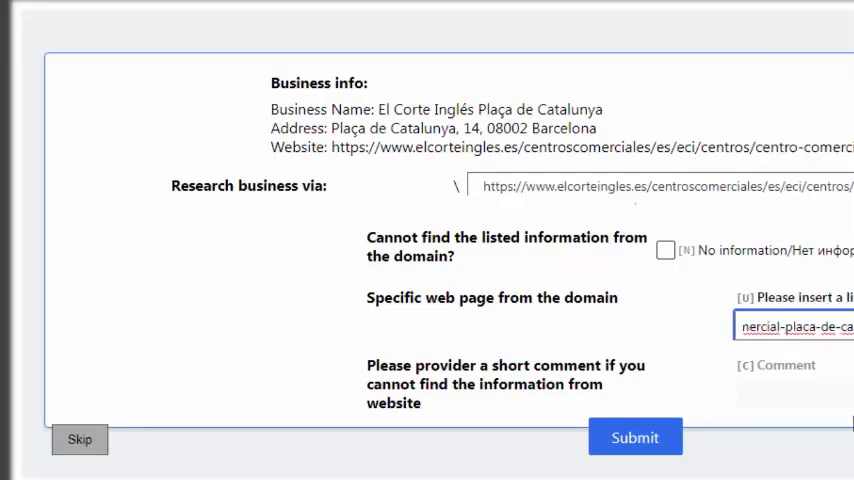
{"action": "left_click", "coordinate": [635, 437]}
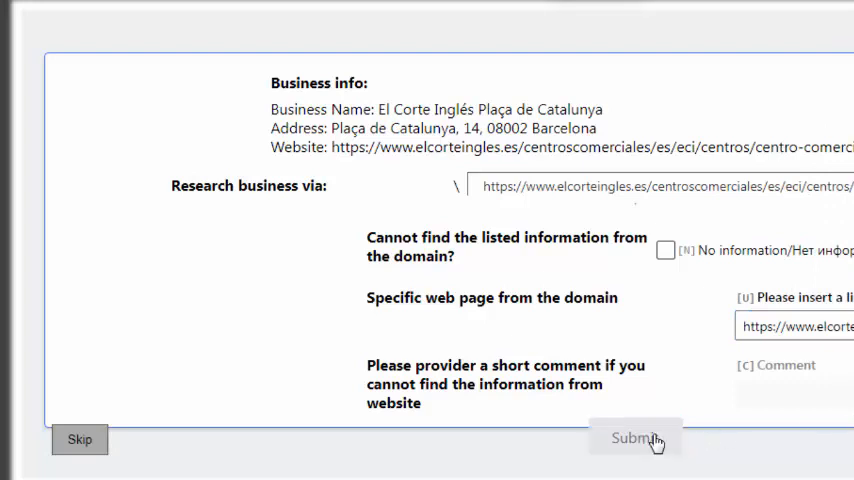
- Submit the El Corte Inglés answer and select the Ginza café's Japanese business name
{"action": "left_click", "coordinate": [635, 438]}
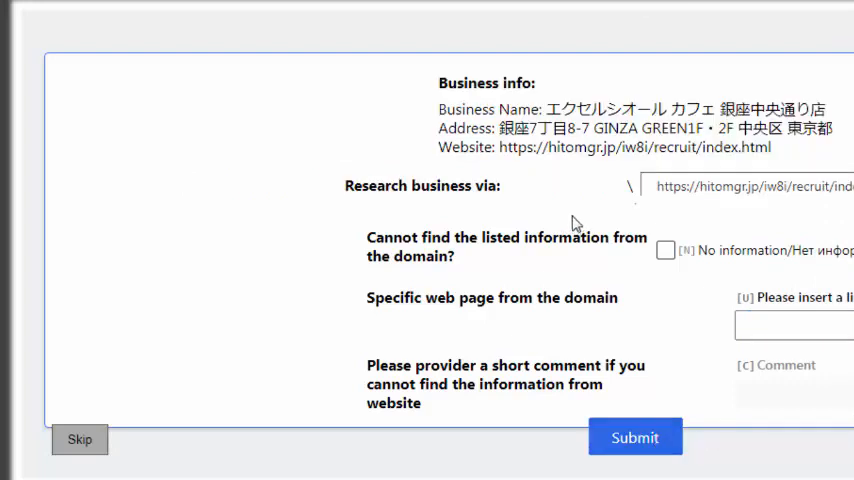
{"action": "left_click_drag", "start_coordinate": [650, 108], "coordinate": [828, 108]}
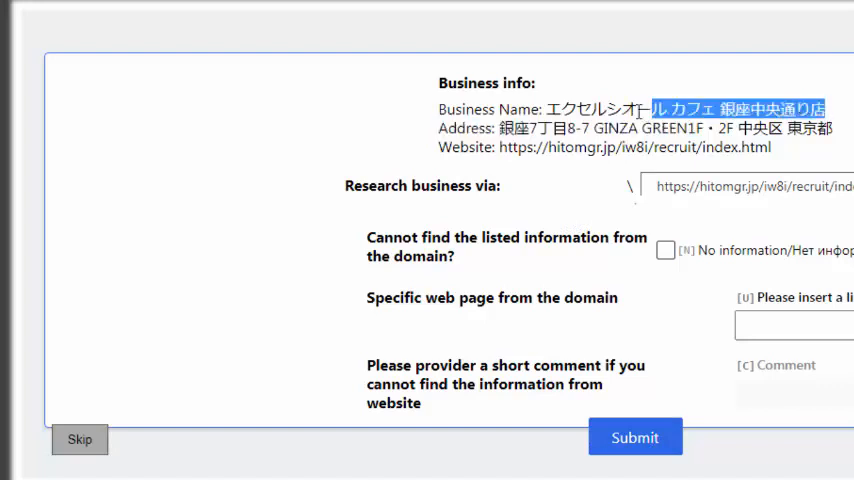
{"action": "left_click_drag", "start_coordinate": [648, 109], "coordinate": [548, 109]}
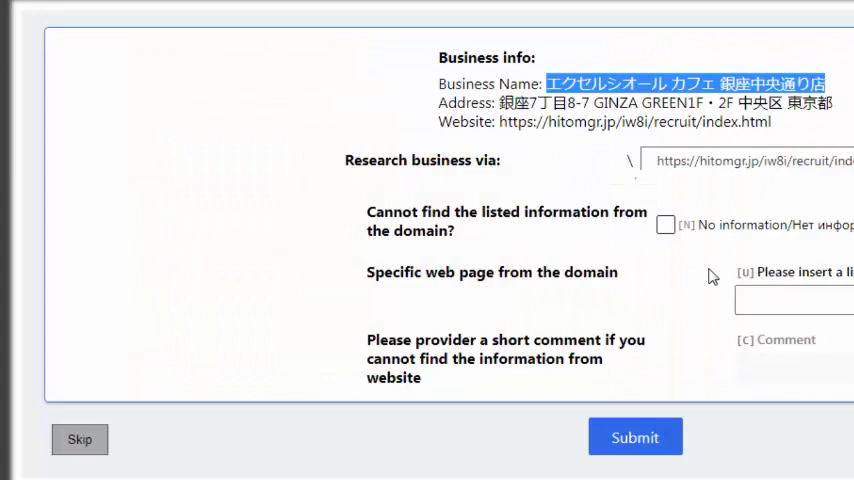
- Tick 'No information', comment 'Different business', and submit the Ginza café HIT
{"action": "left_click", "coordinate": [666, 225]}
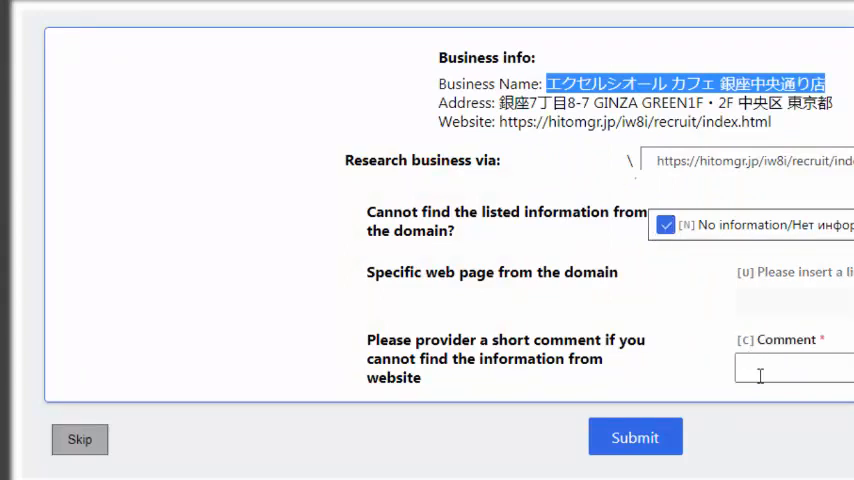
{"action": "type", "text": "D"}
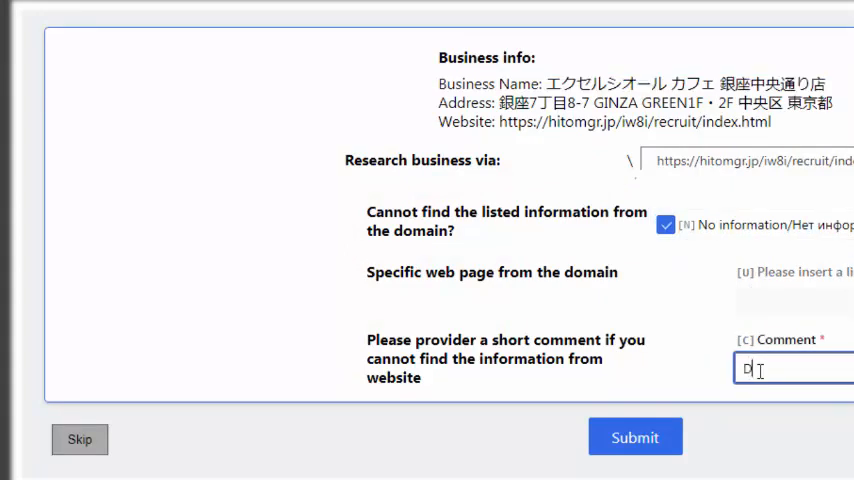
{"action": "type", "text": "ifferent"}
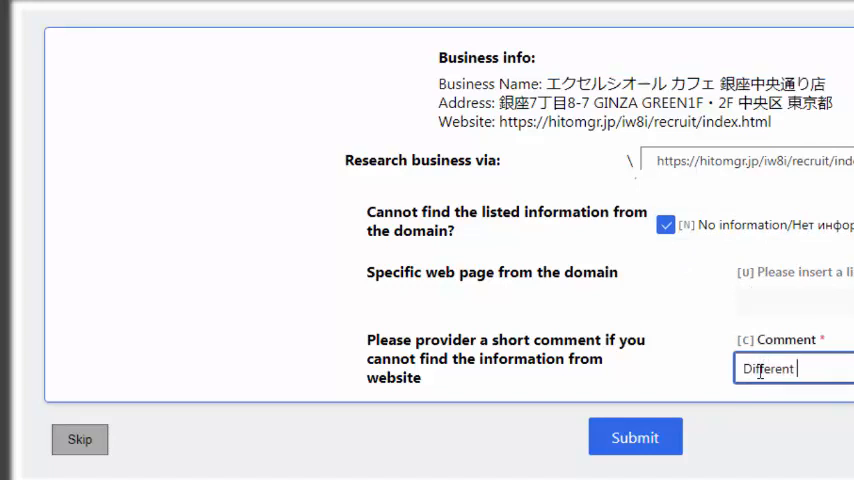
{"action": "type", "text": "business a"}
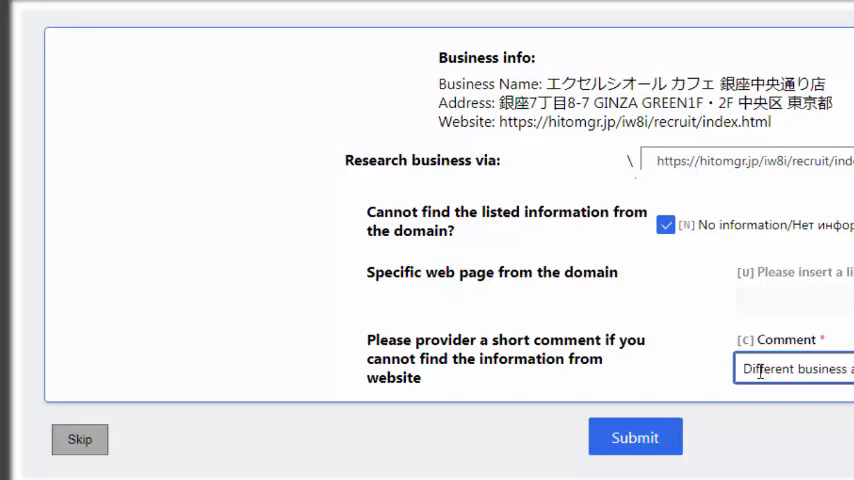
{"action": "mouse_move", "coordinate": [621, 448]}
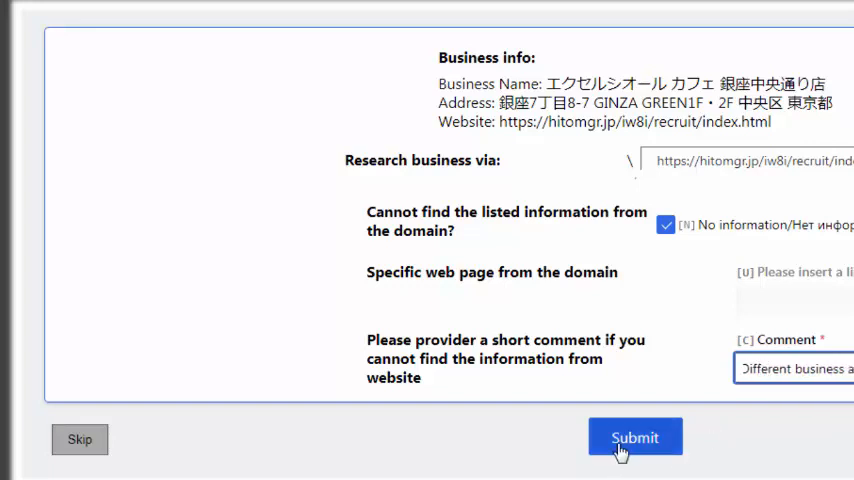
{"action": "left_click", "coordinate": [634, 437]}
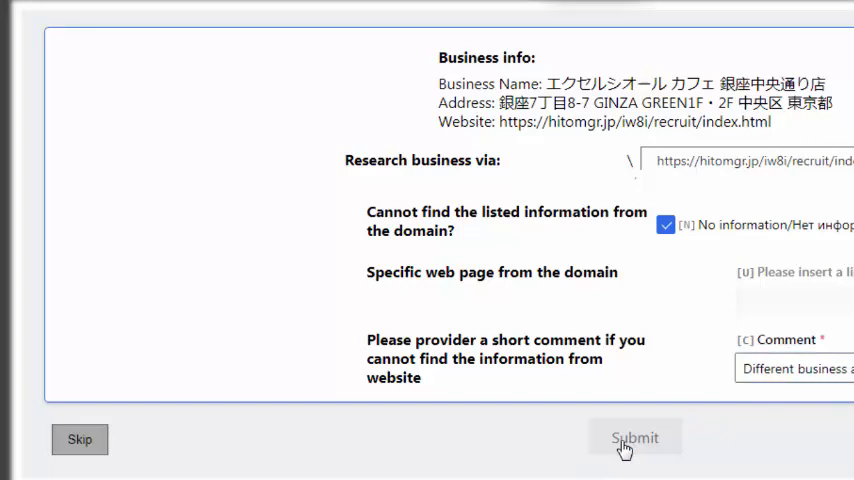
{"action": "left_click", "coordinate": [635, 438]}
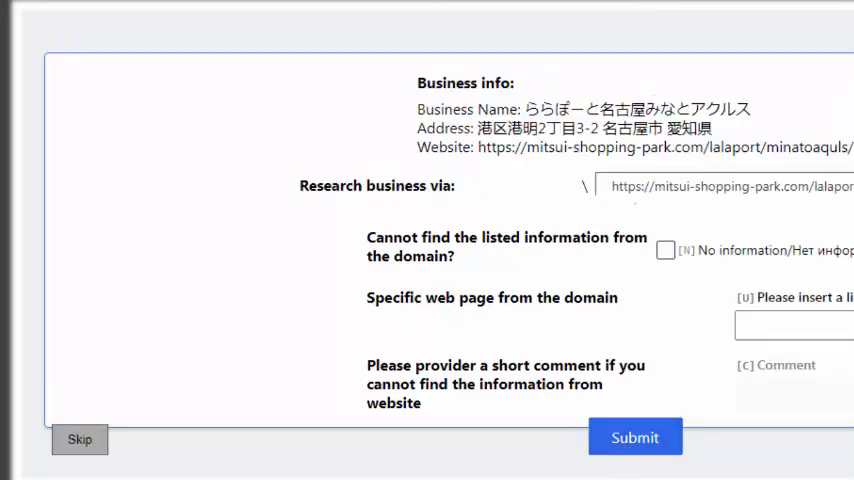
{"action": "mouse_move", "coordinate": [699, 224]}
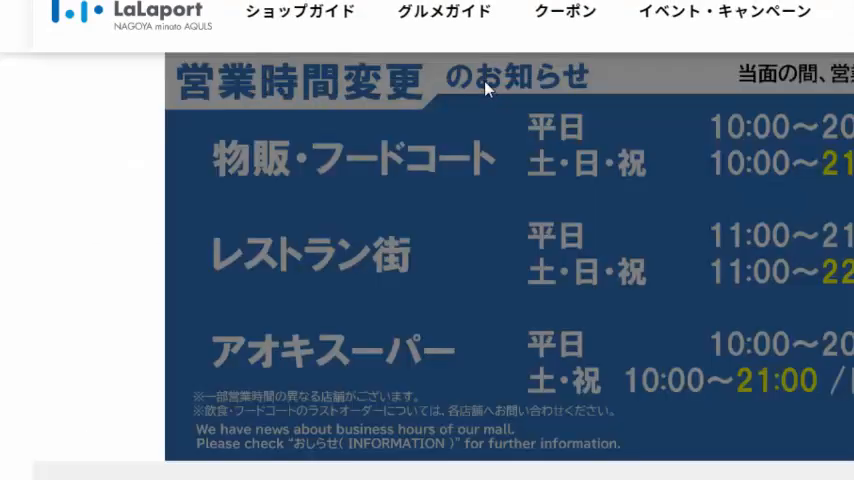
{"action": "mouse_move", "coordinate": [660, 77]}
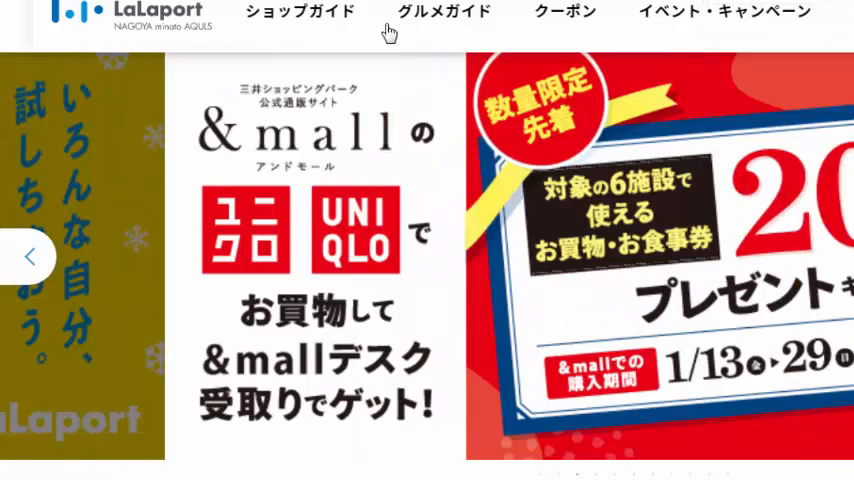
- Scroll the LaLaport Nagoya minato AQULS homepage through its banners, Topics and Events
{"action": "scroll", "scroll_direction": "down", "scroll_amount": 3}
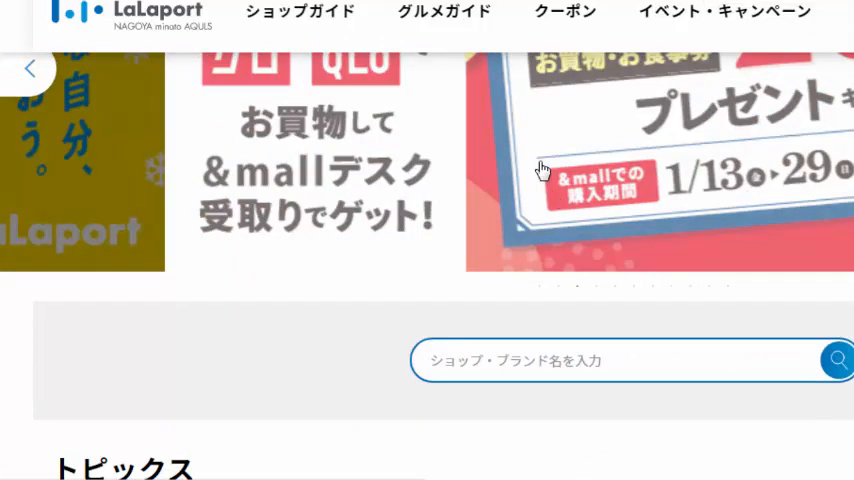
{"action": "scroll", "scroll_direction": "down", "scroll_amount": 3}
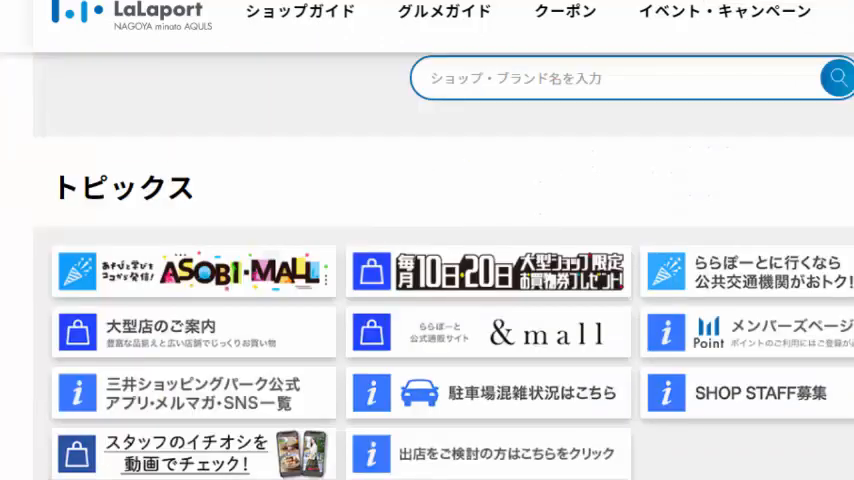
{"action": "scroll", "scroll_direction": "down", "scroll_amount": 3}
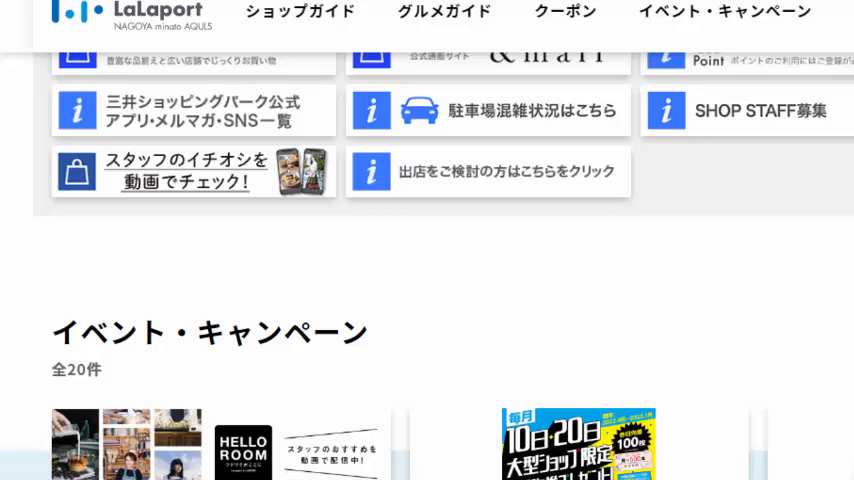
{"action": "mouse_move", "coordinate": [640, 35]}
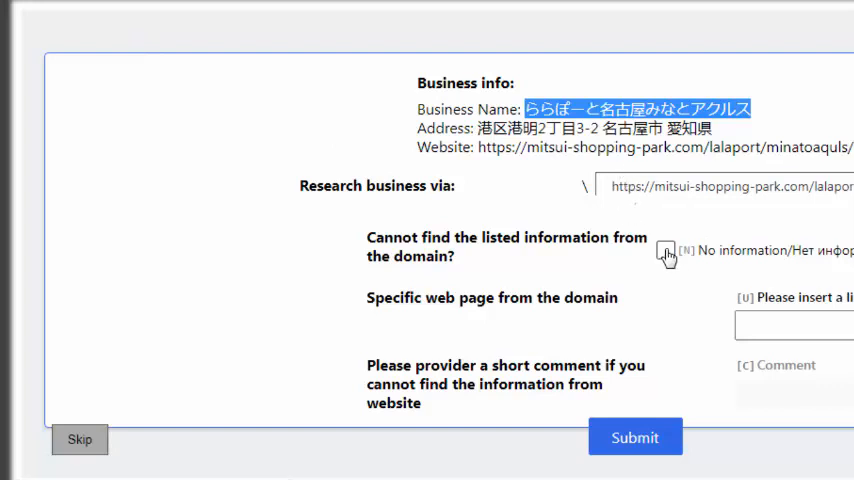
- Mark the LaLaport HIT 'No information', comment 'Different business name', and submit
{"action": "left_click", "coordinate": [666, 251]}
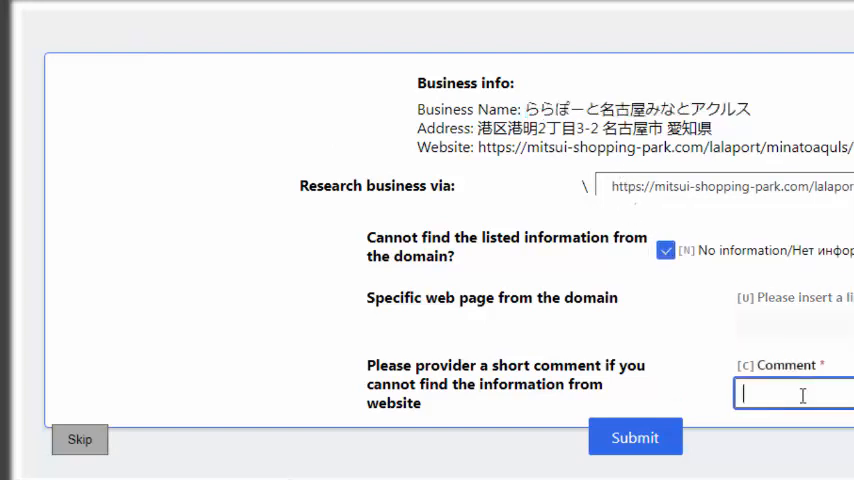
{"action": "type", "text": "d"}
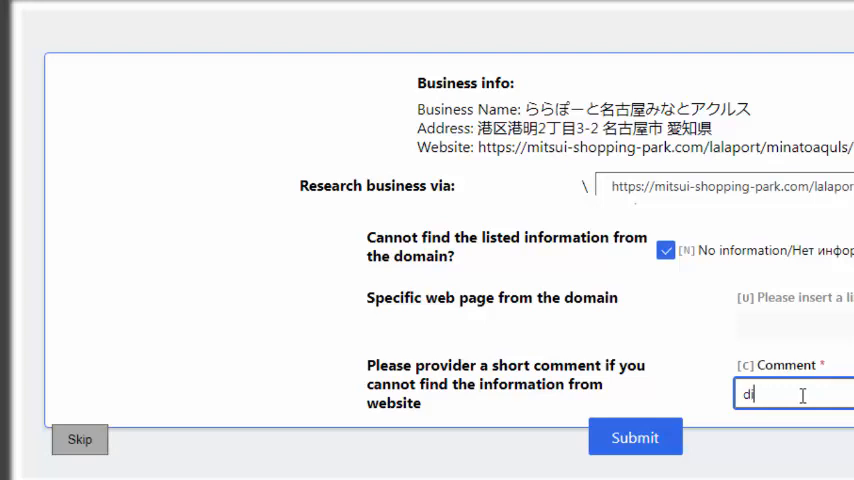
{"action": "key", "text": "Backspace"}
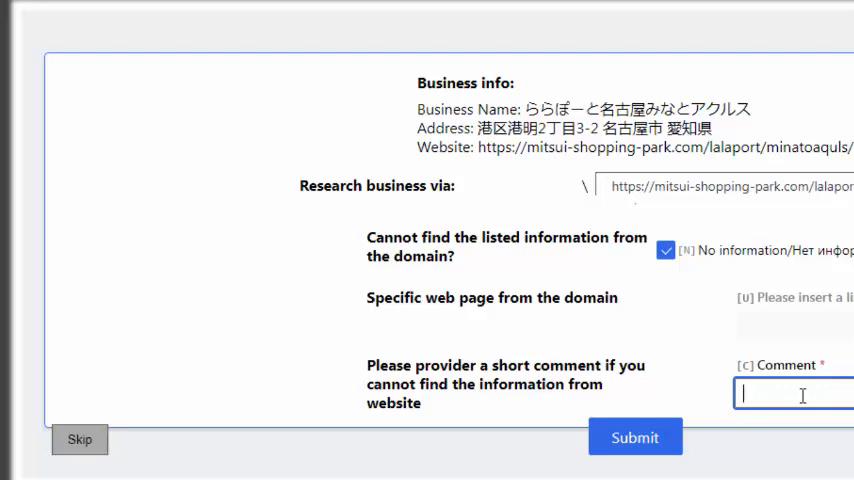
{"action": "type", "text": "Different business n"}
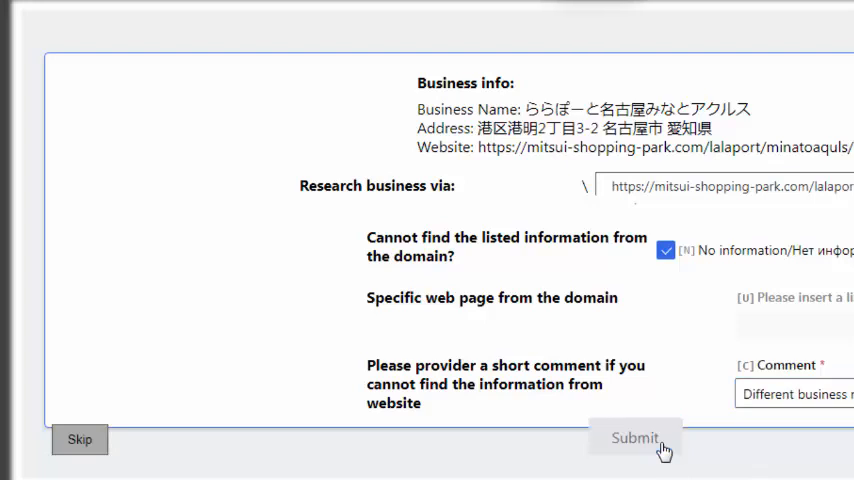
{"action": "left_click", "coordinate": [635, 438]}
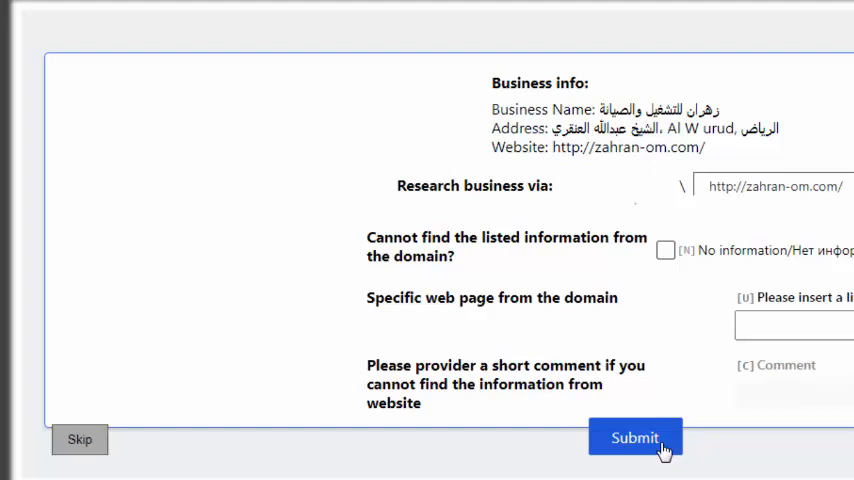
{"action": "mouse_move", "coordinate": [696, 422]}
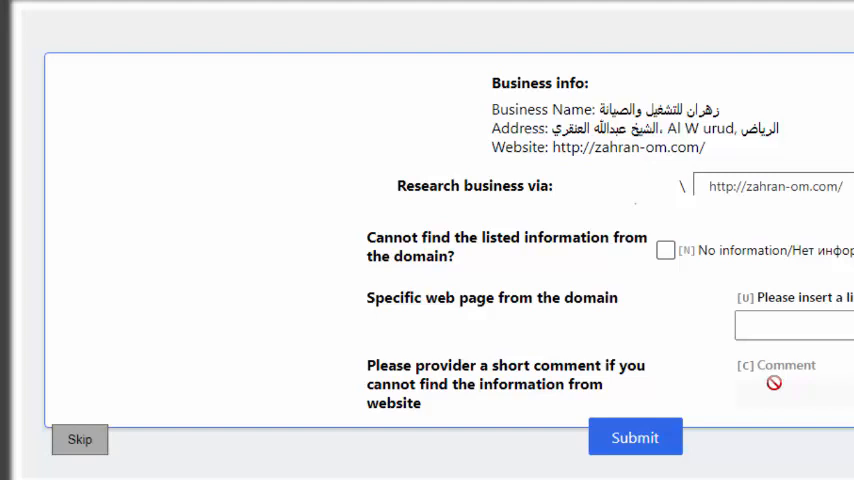
{"action": "mouse_move", "coordinate": [656, 271]}
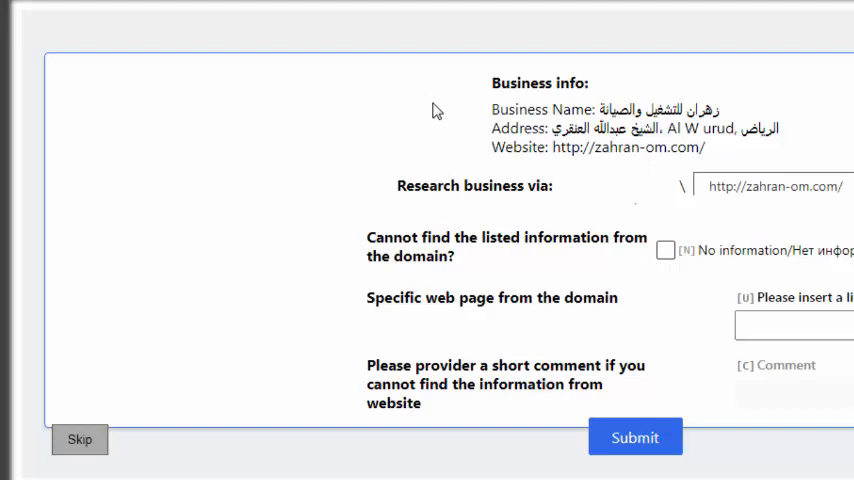
{"action": "mouse_move", "coordinate": [835, 128]}
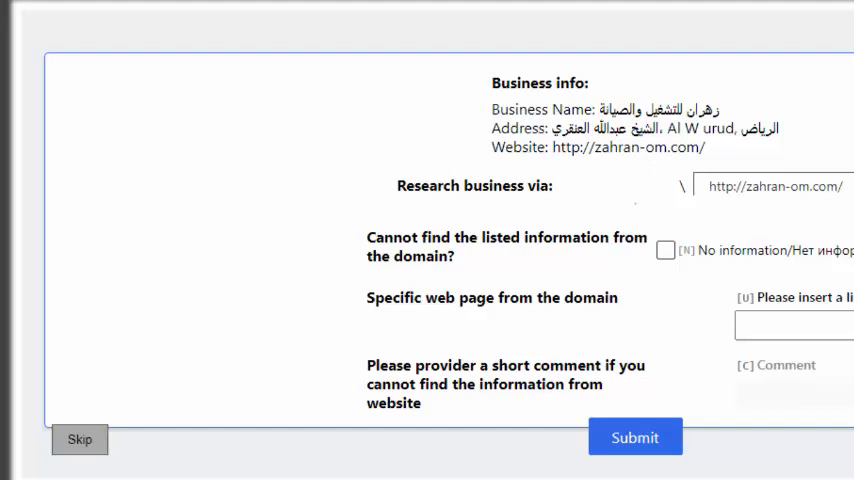
{"action": "mouse_move", "coordinate": [800, 129]}
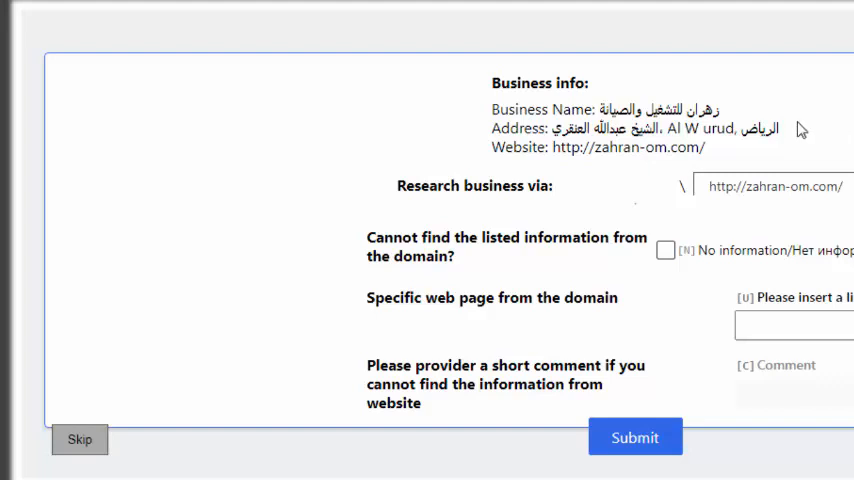
{"action": "mouse_move", "coordinate": [573, 117]}
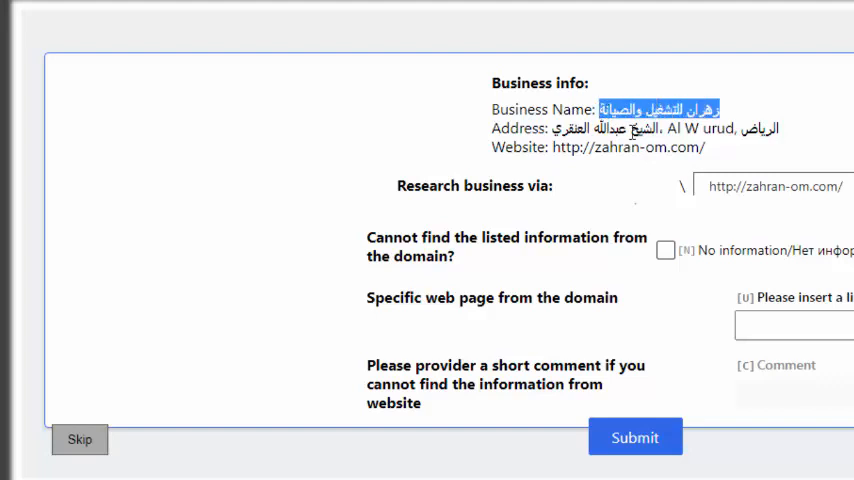
{"action": "mouse_move", "coordinate": [554, 11]}
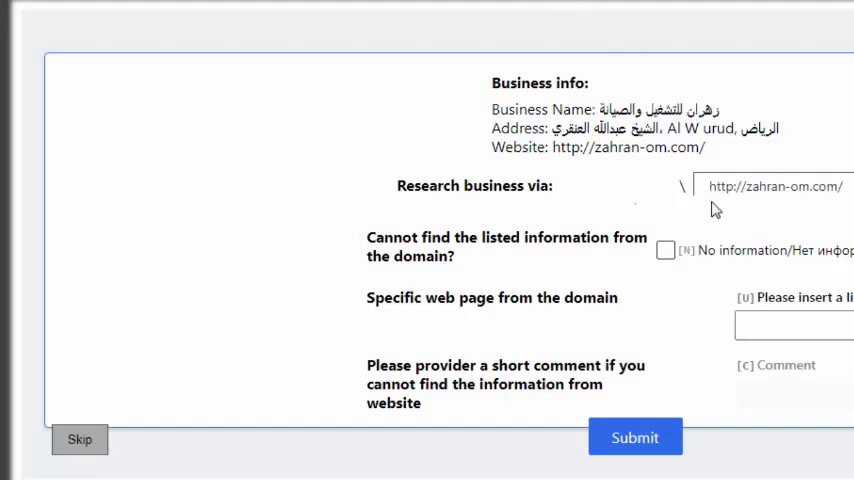
- Select the zahran-om.com research link and open the Zahran website
{"action": "triple_click", "coordinate": [775, 186]}
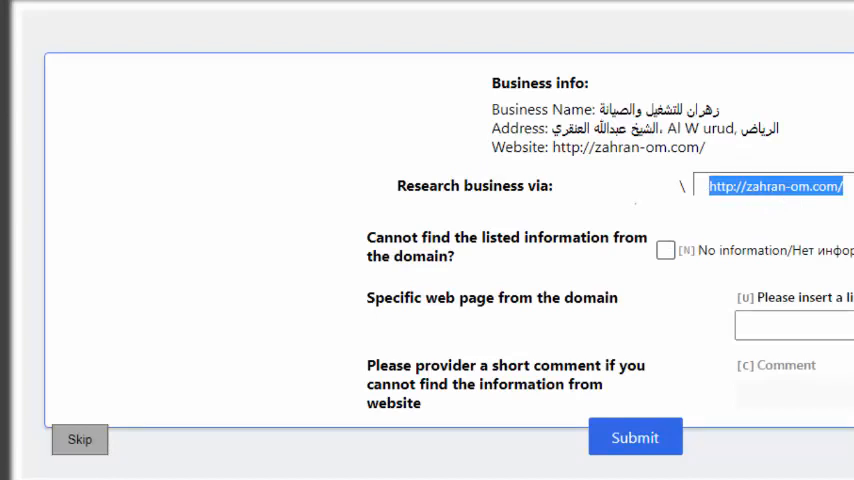
{"action": "left_click", "coordinate": [775, 186]}
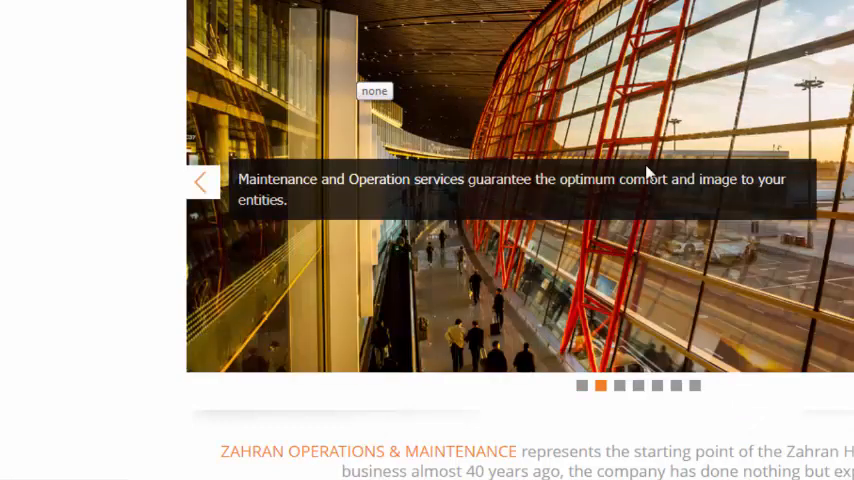
- Scroll the Zahran O&M site down to the Riyadh map and Contact Us section
{"action": "scroll", "scroll_direction": "down", "scroll_amount": 3}
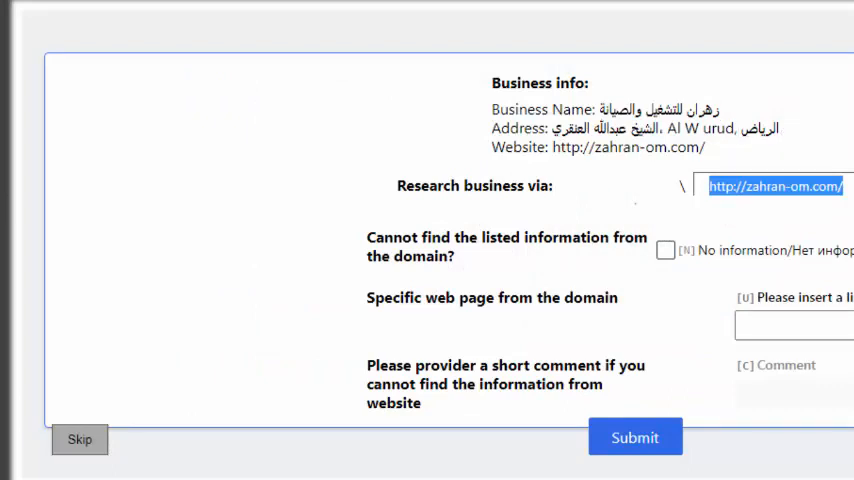
{"action": "left_click", "coordinate": [774, 186]}
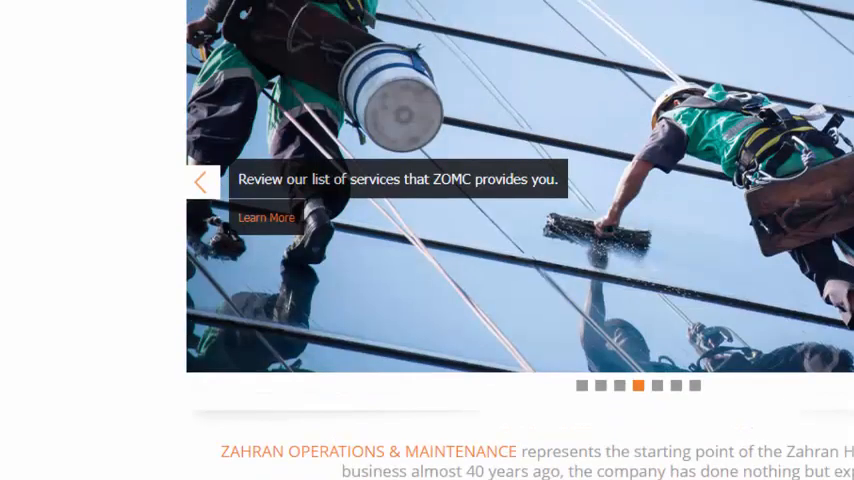
{"action": "scroll", "scroll_direction": "down", "scroll_amount": 3}
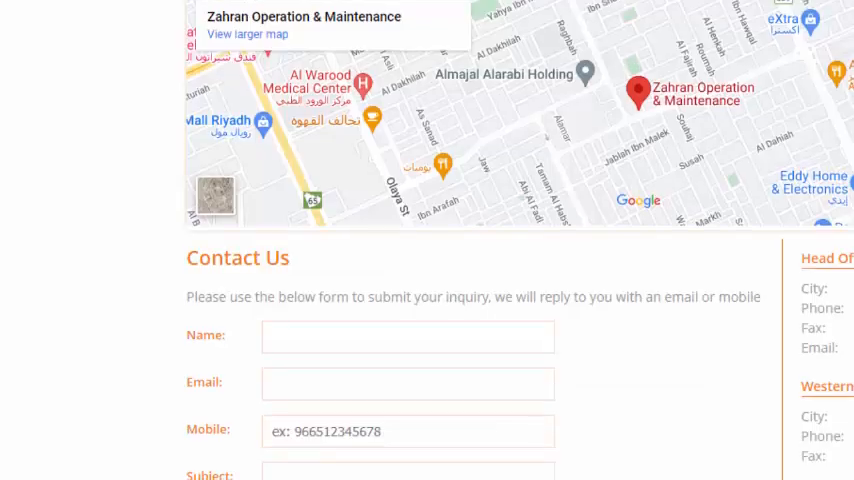
- Paste the copied zahranom page link into the Zahran HIT's specific web page field
{"action": "scroll", "scroll_direction": "down", "scroll_amount": 3}
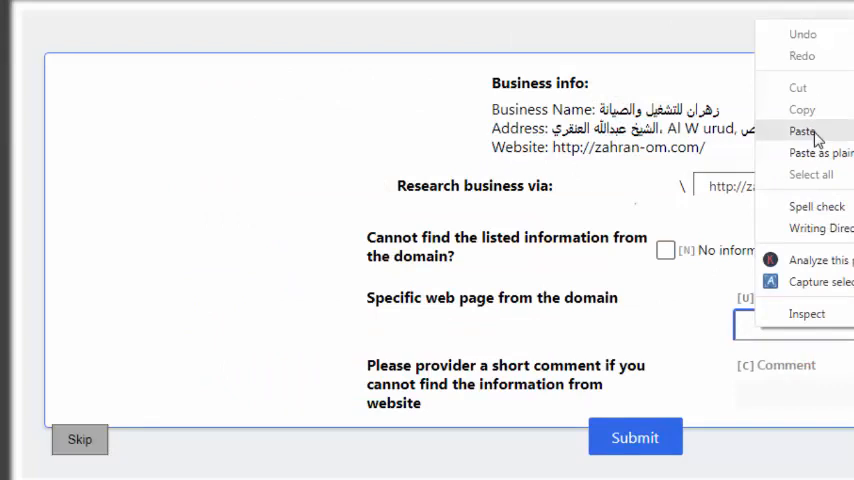
{"action": "left_click", "coordinate": [803, 131]}
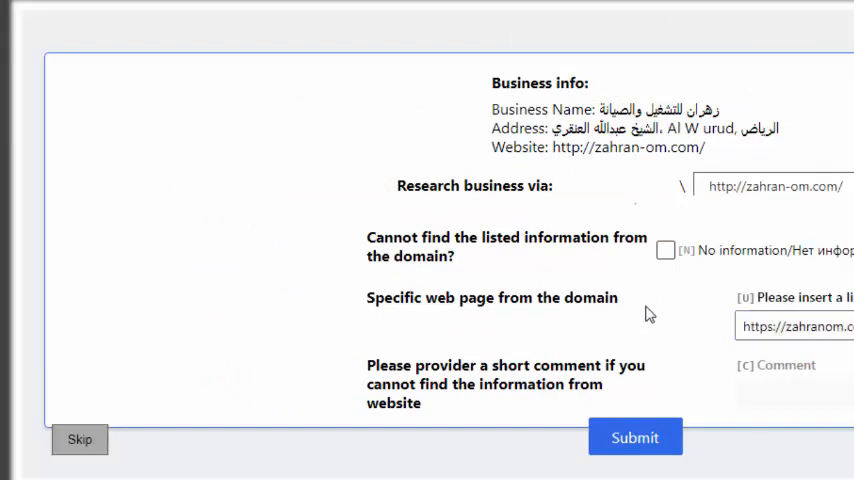